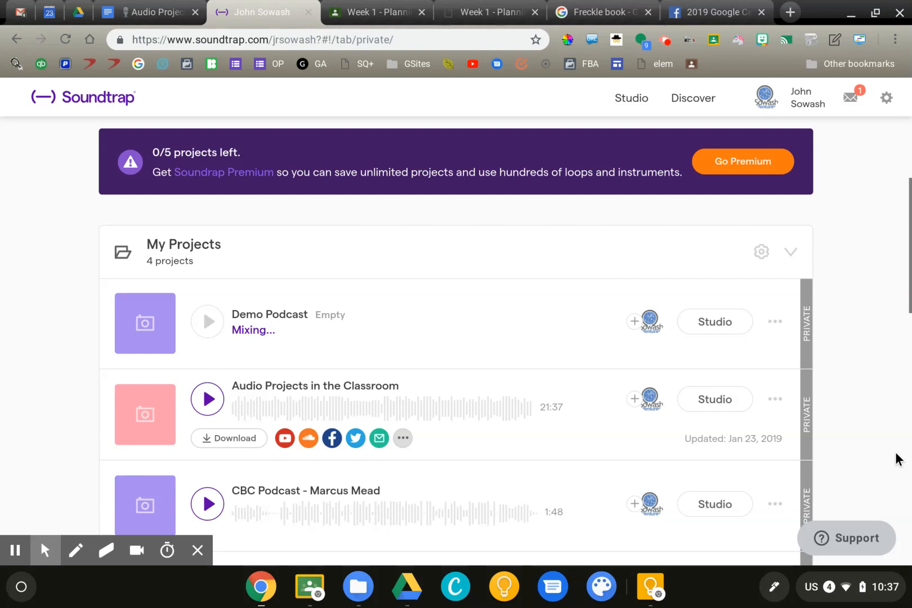
mouse_move(138, 136)
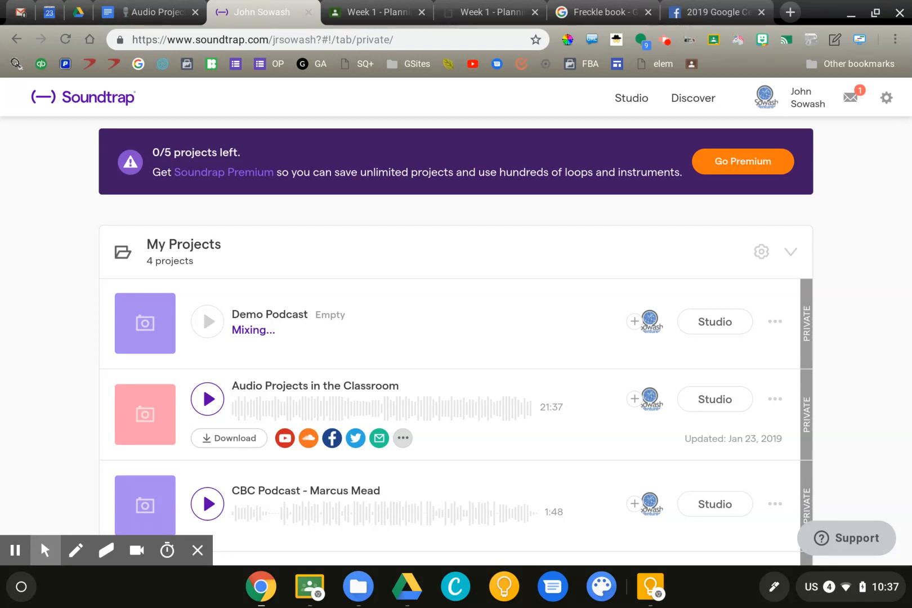
mouse_move(161, 132)
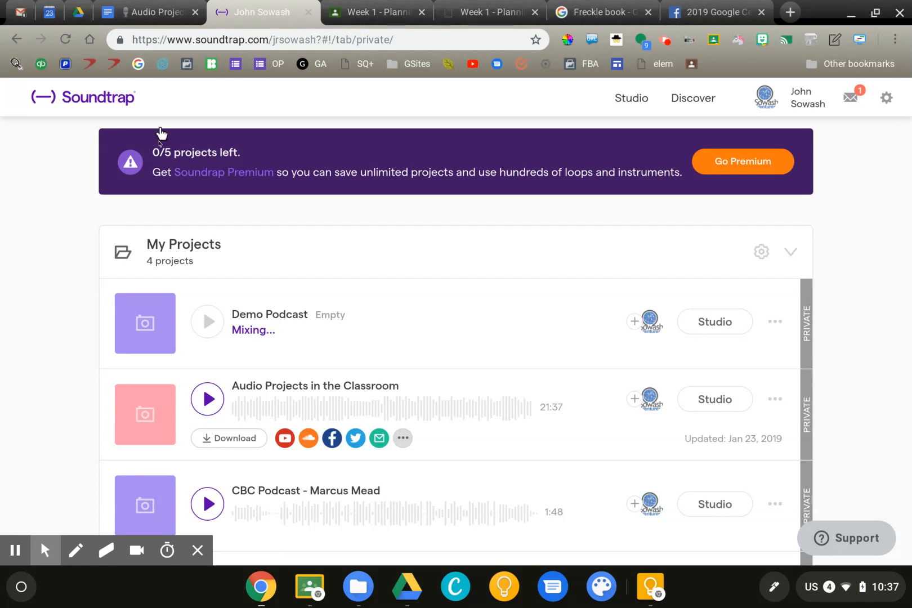
mouse_move(88, 238)
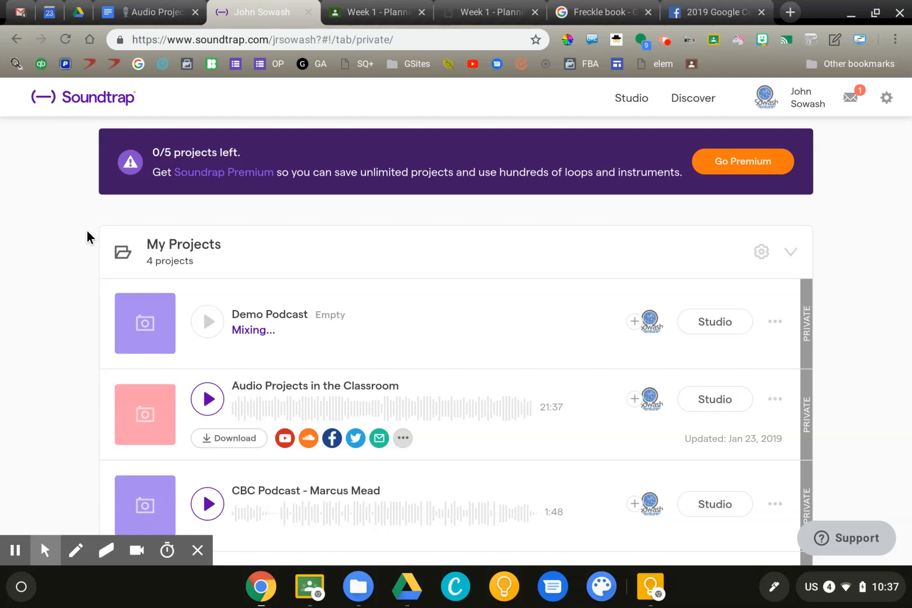
- Open Demo Podcast from My Projects in the studio and select the Beat - Champion 2 clip
scroll(up, 3)
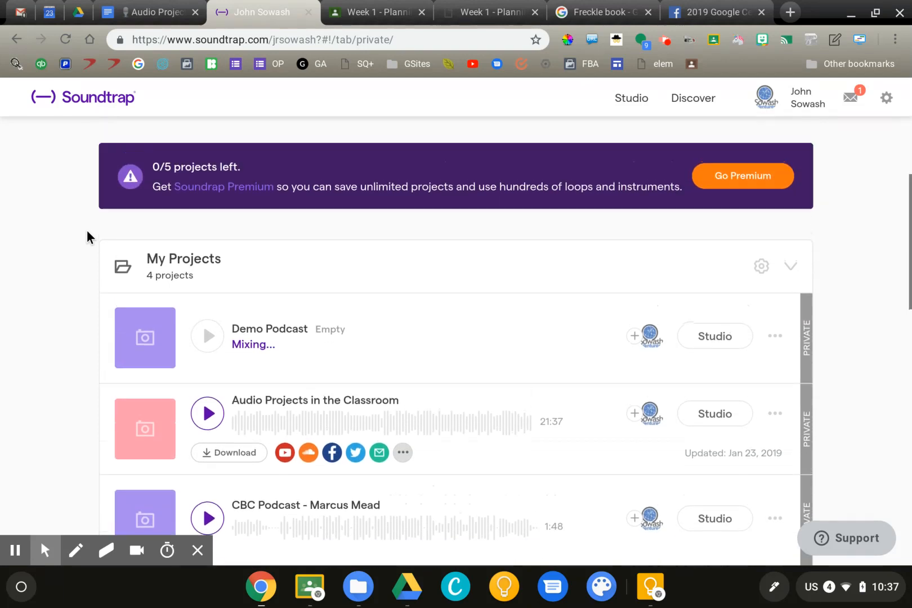
scroll(up, 3)
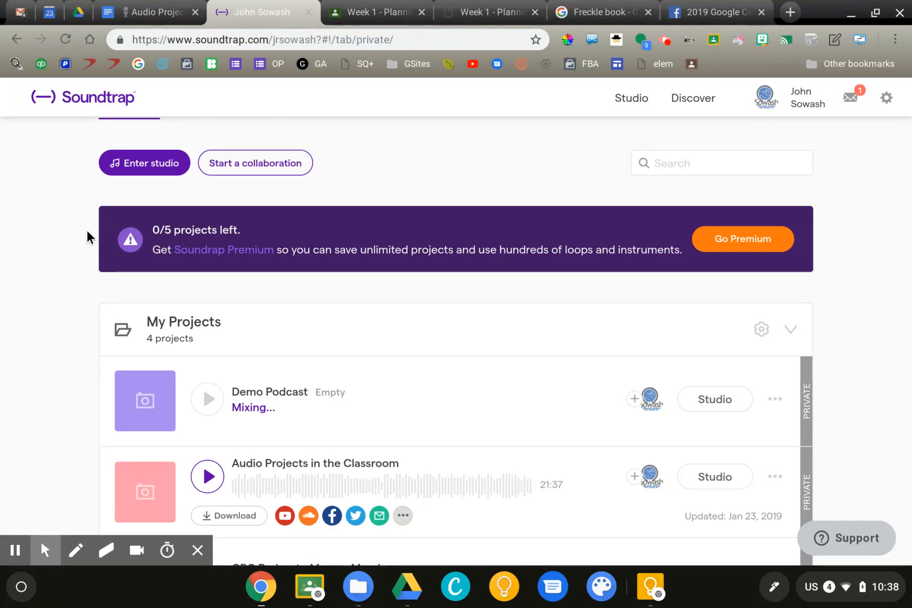
mouse_move(81, 227)
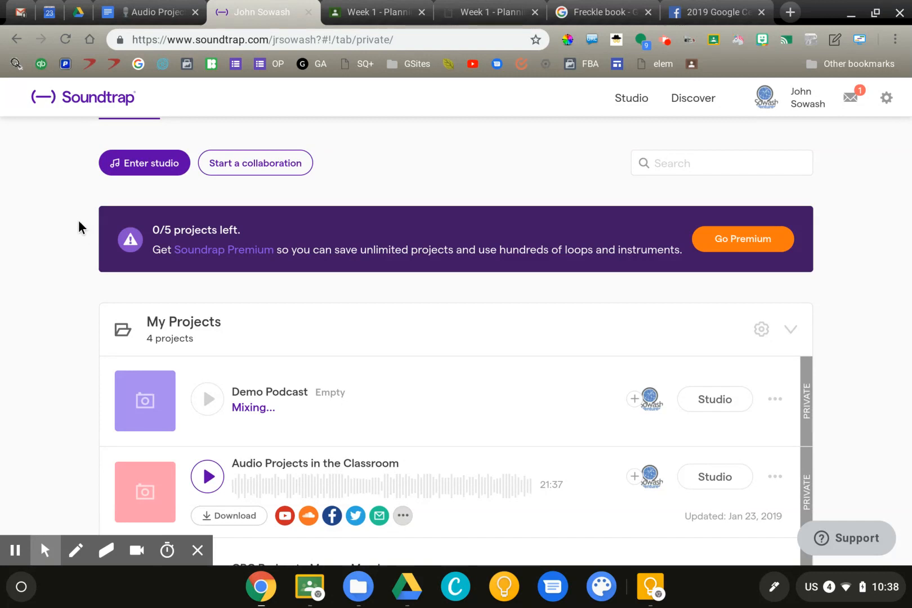
scroll(down, 3)
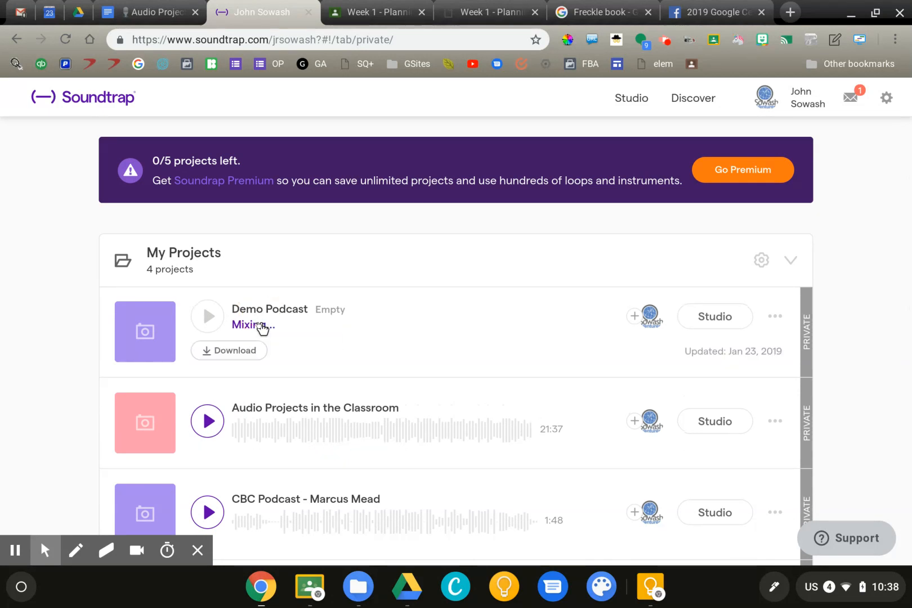
mouse_move(476, 341)
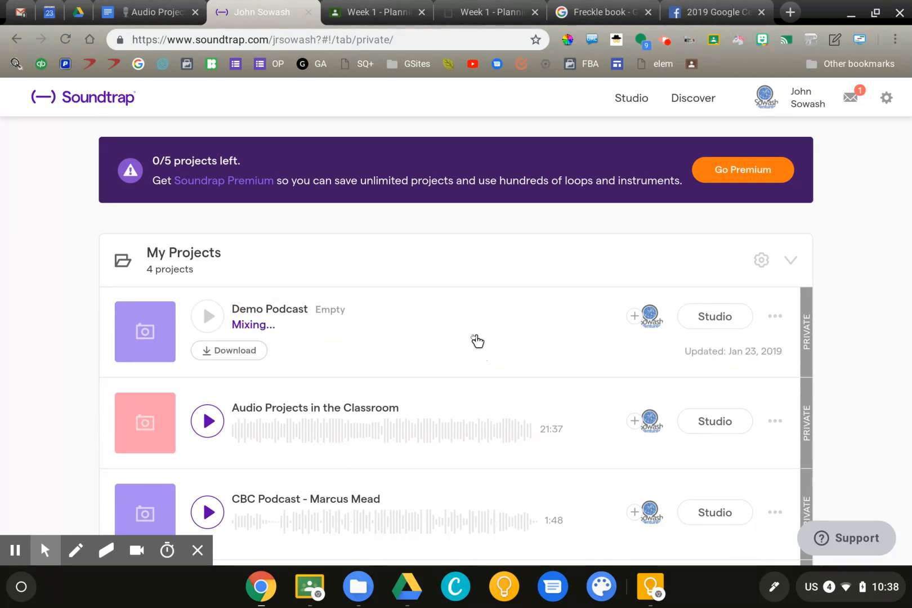
click(715, 315)
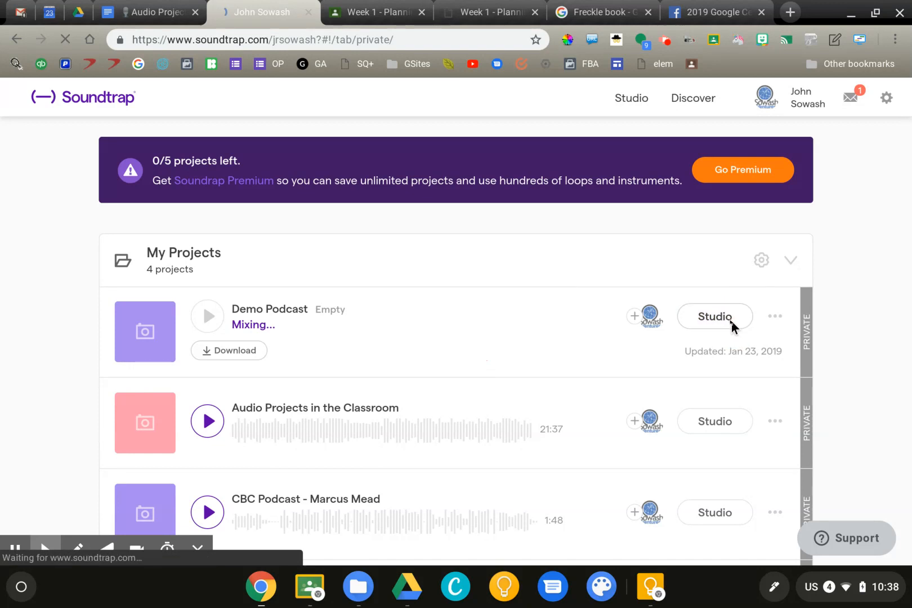
click(714, 316)
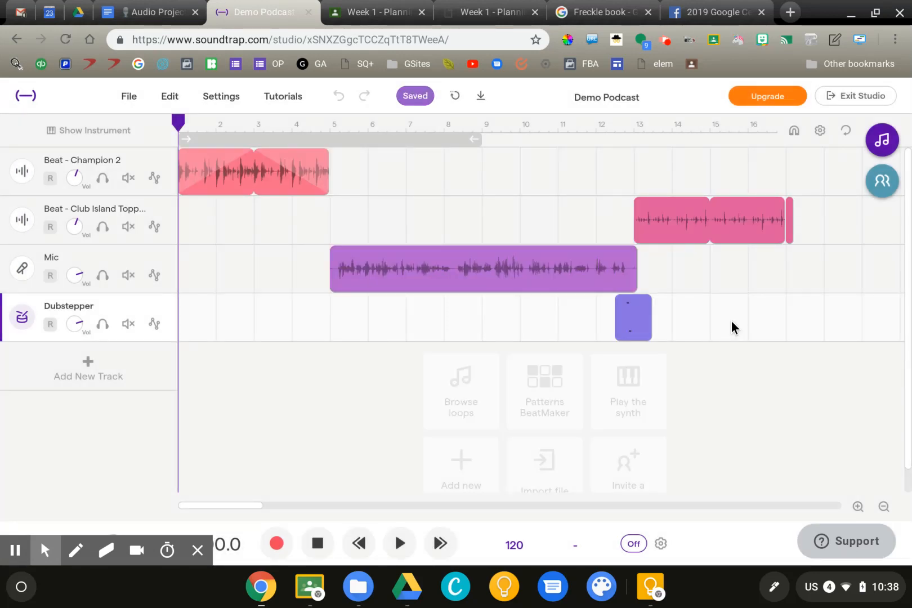
mouse_move(119, 171)
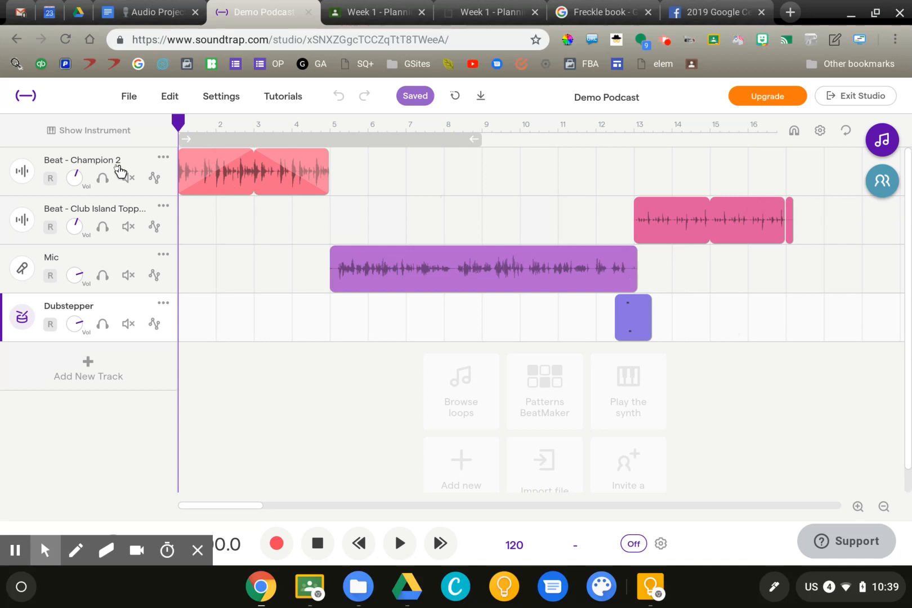
mouse_move(147, 171)
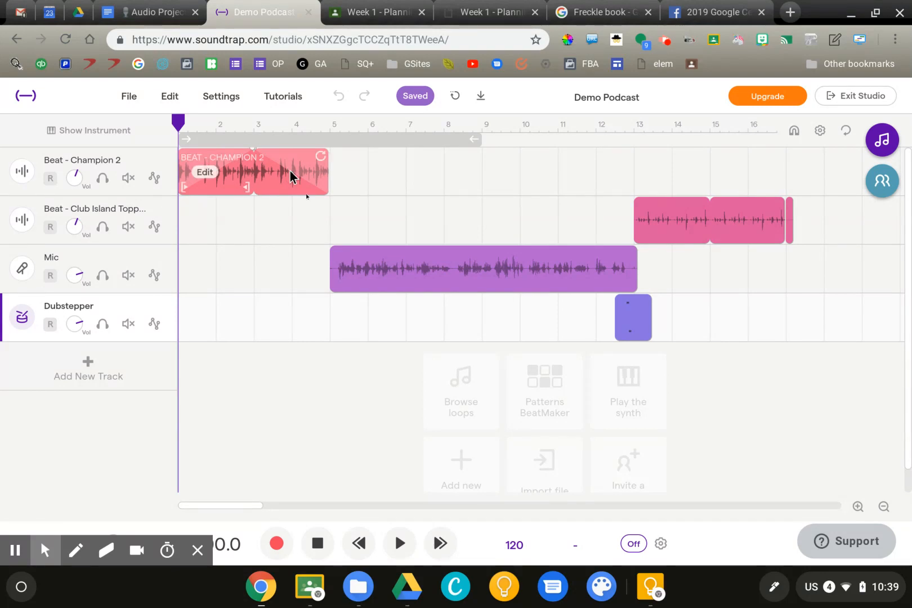
click(708, 220)
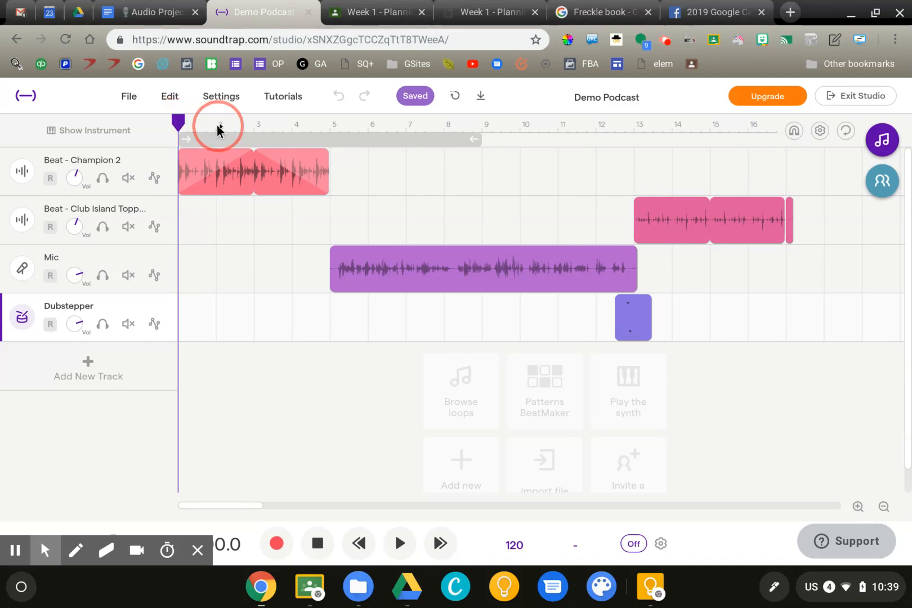
click(218, 124)
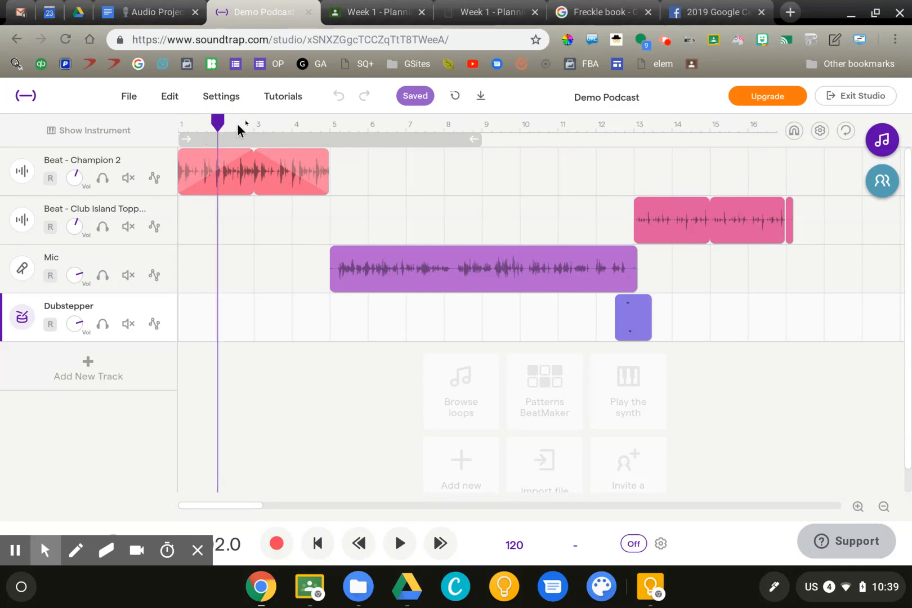
click(358, 124)
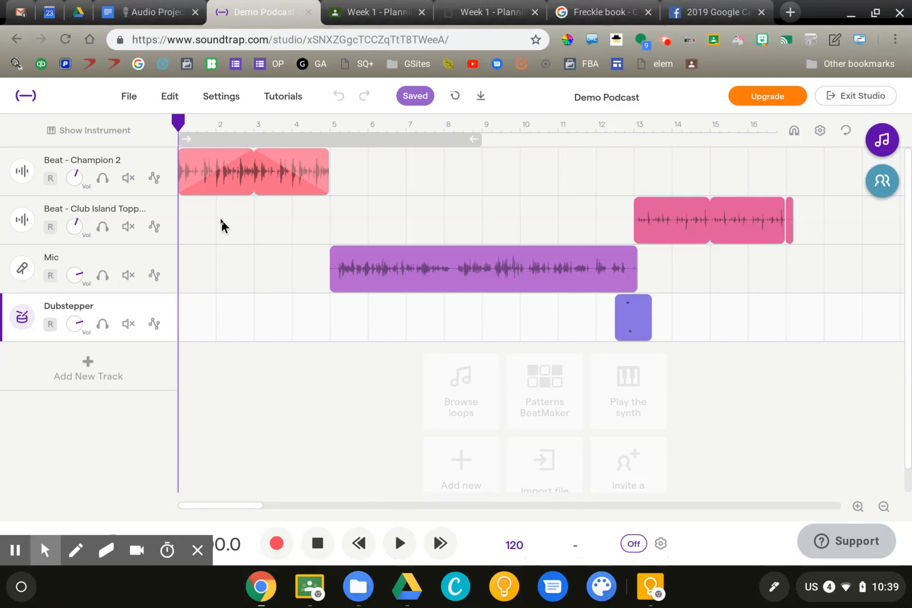
click(399, 543)
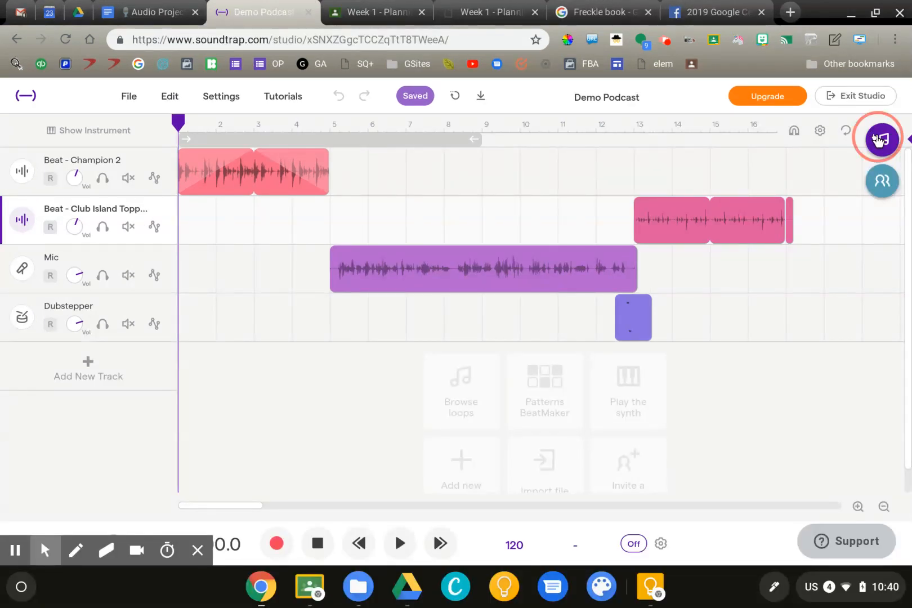
click(880, 138)
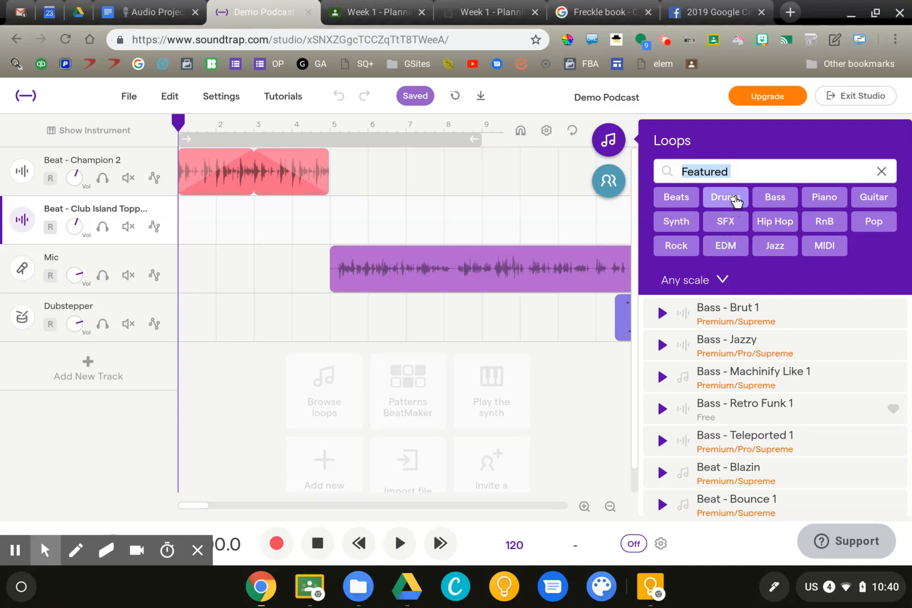
- Filter loops to Drums and add Drums - Bouncy as a new track
click(724, 196)
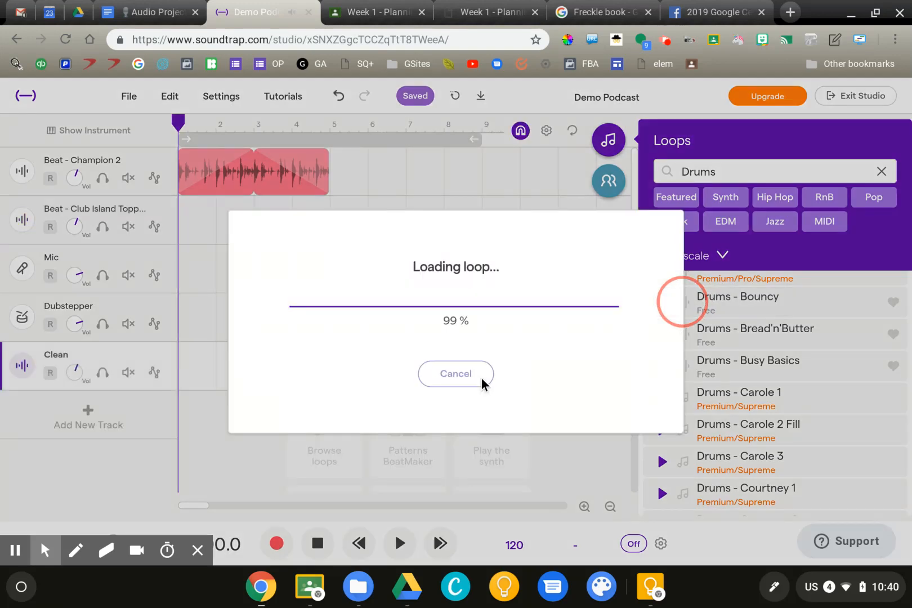
click(737, 296)
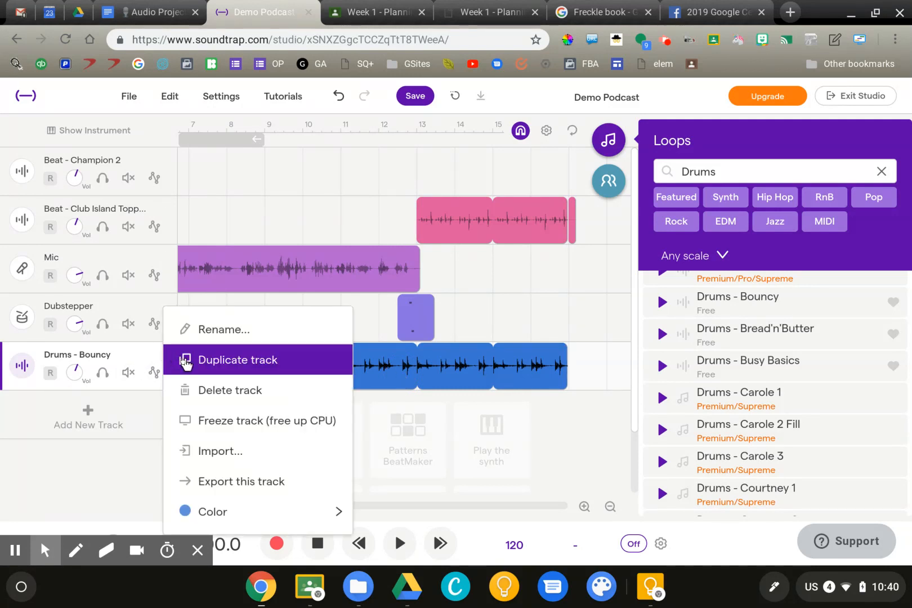
mouse_move(202, 389)
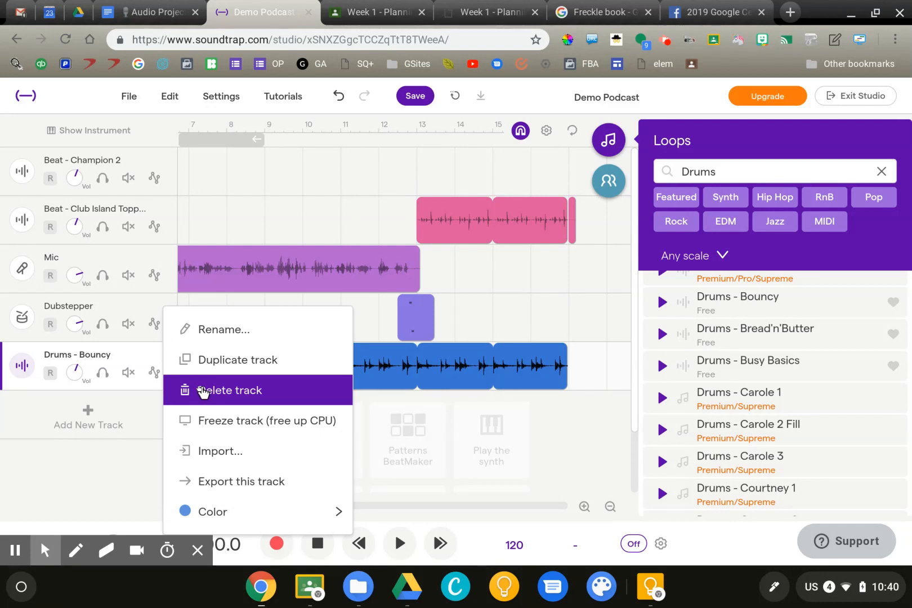
- Delete the Drums - Bouncy track and confirm the removal
click(231, 389)
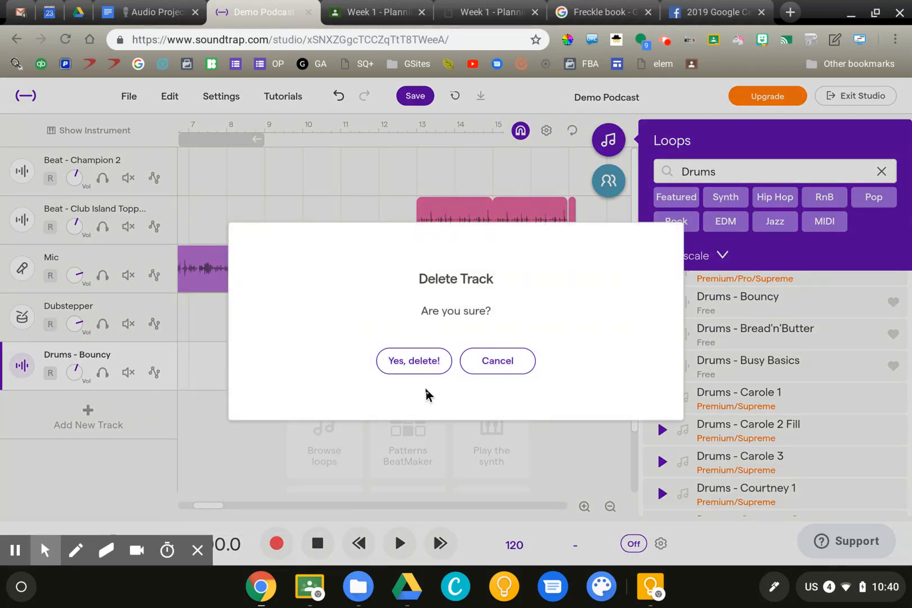
click(414, 361)
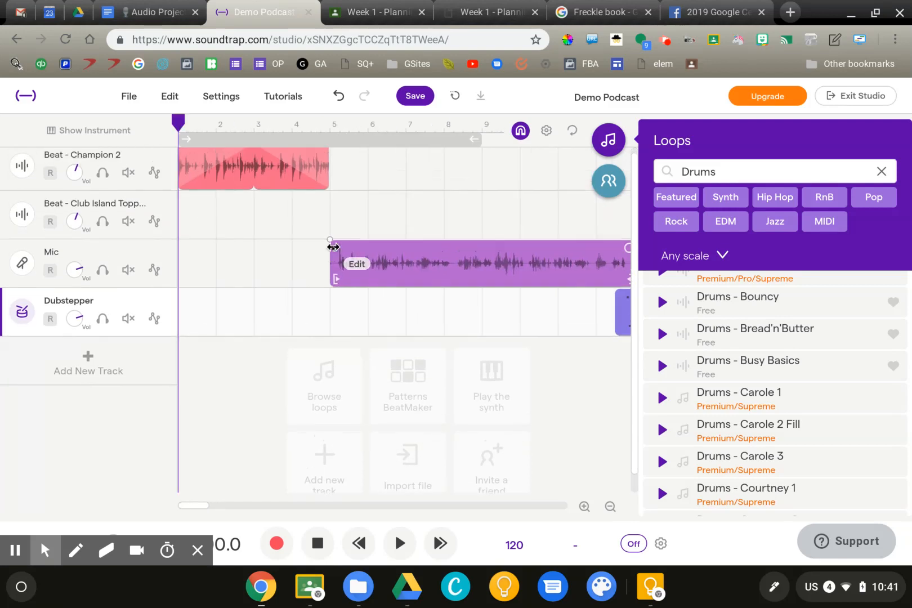
- Move the playback start just past bar 5 and open the new-track instrument chooser
click(250, 170)
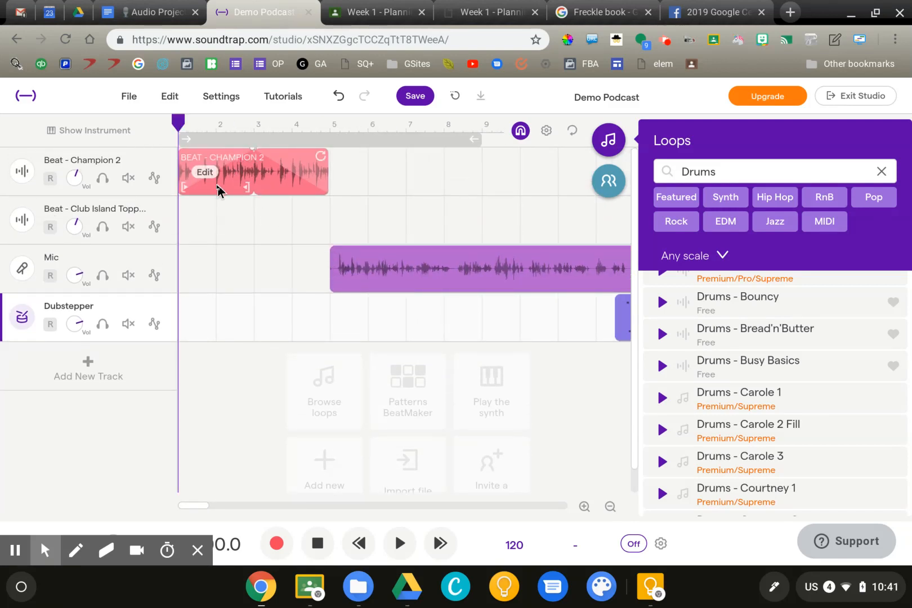
mouse_move(205, 172)
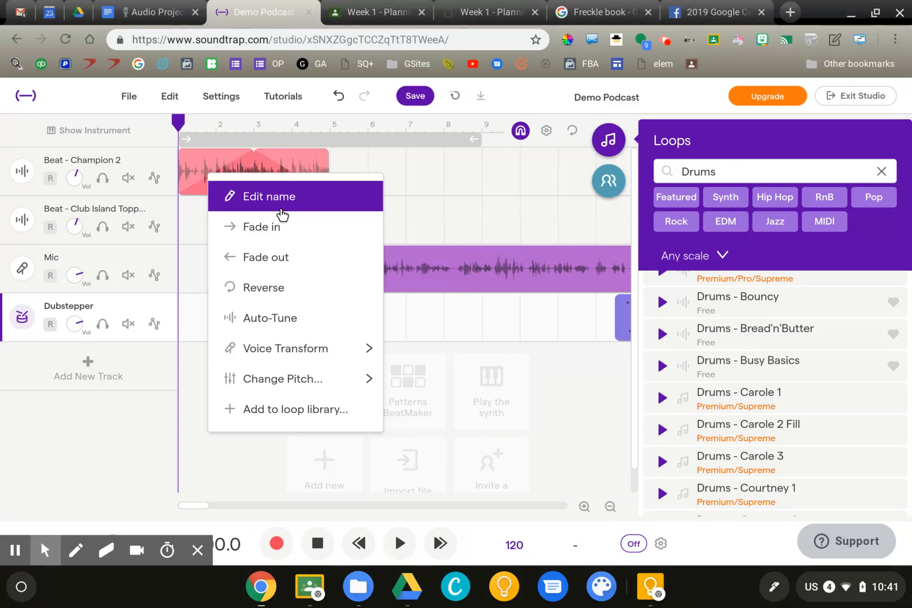
mouse_move(297, 197)
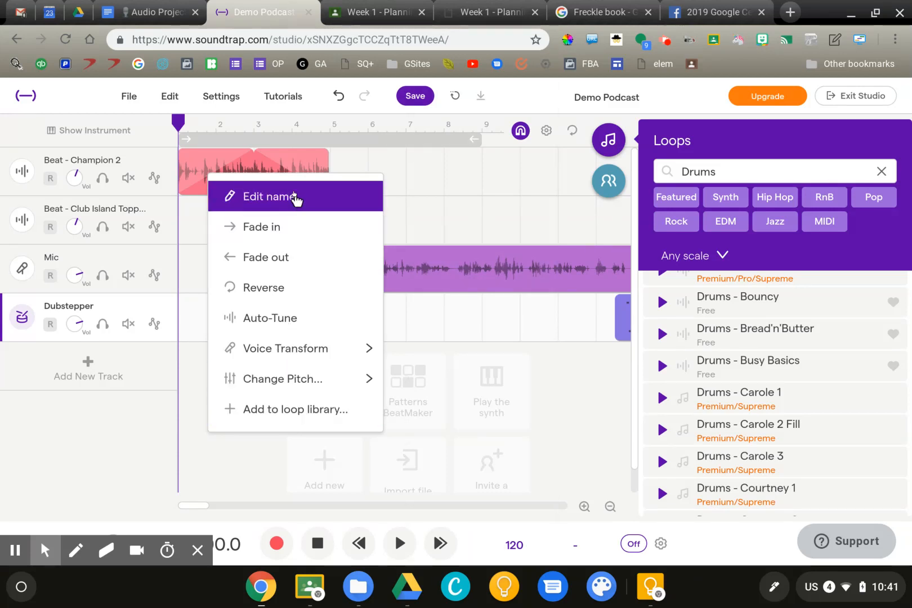
mouse_move(258, 162)
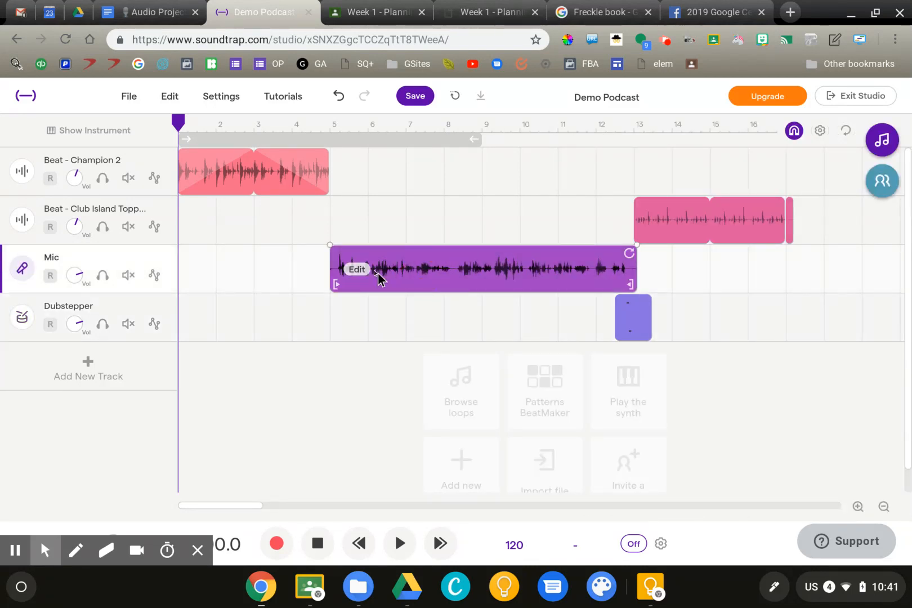
click(350, 124)
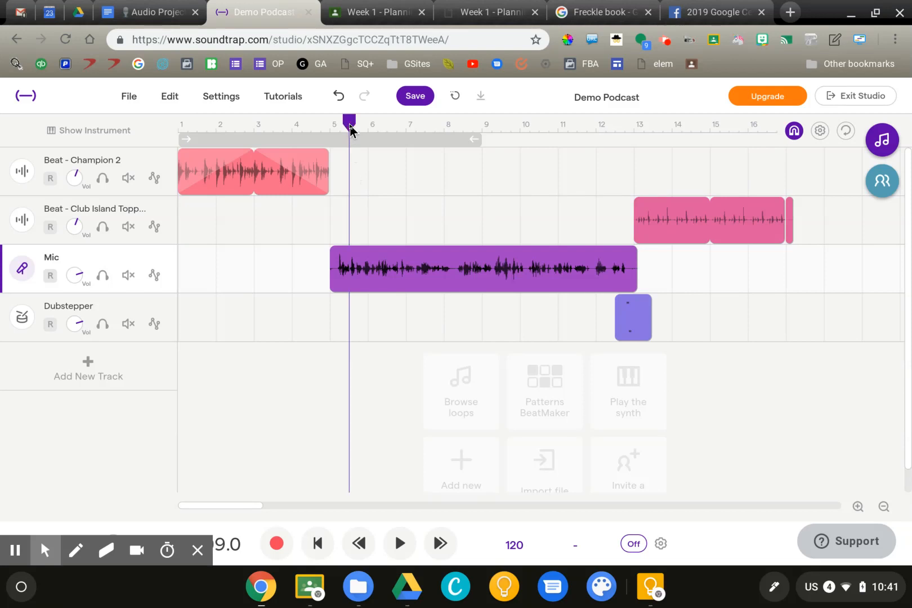
mouse_move(251, 355)
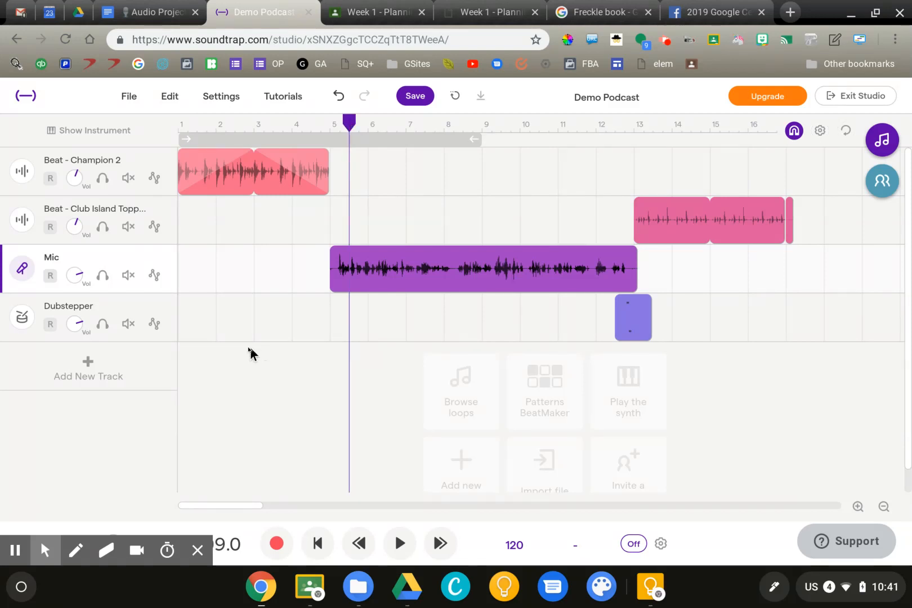
click(88, 368)
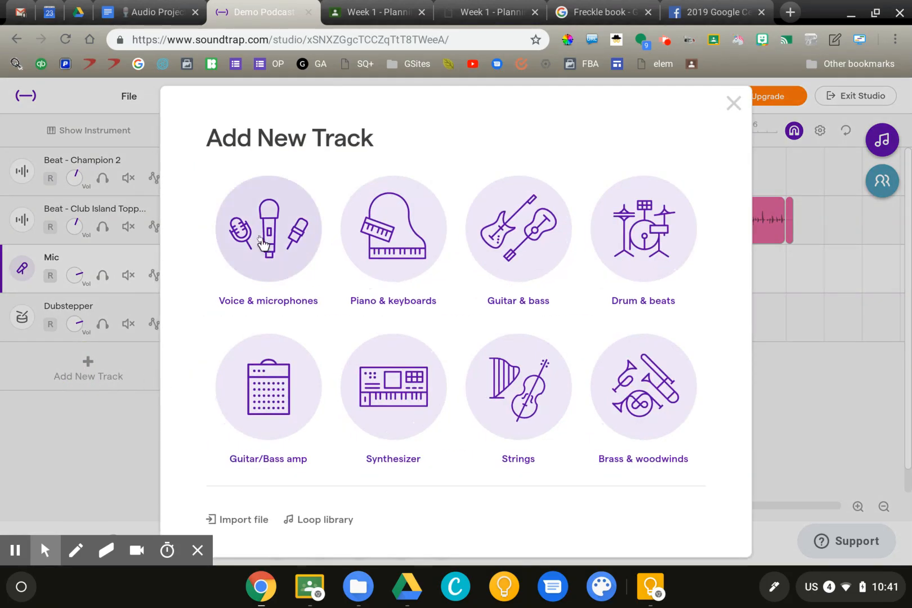
- Add a Voice & microphones track, keeping the Pop Delay preset
click(268, 229)
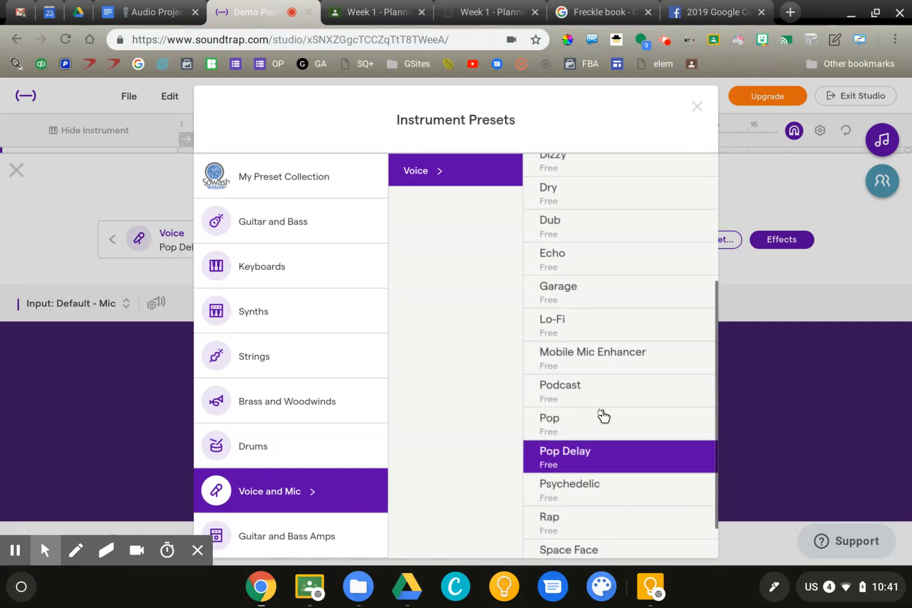
scroll(up, 3)
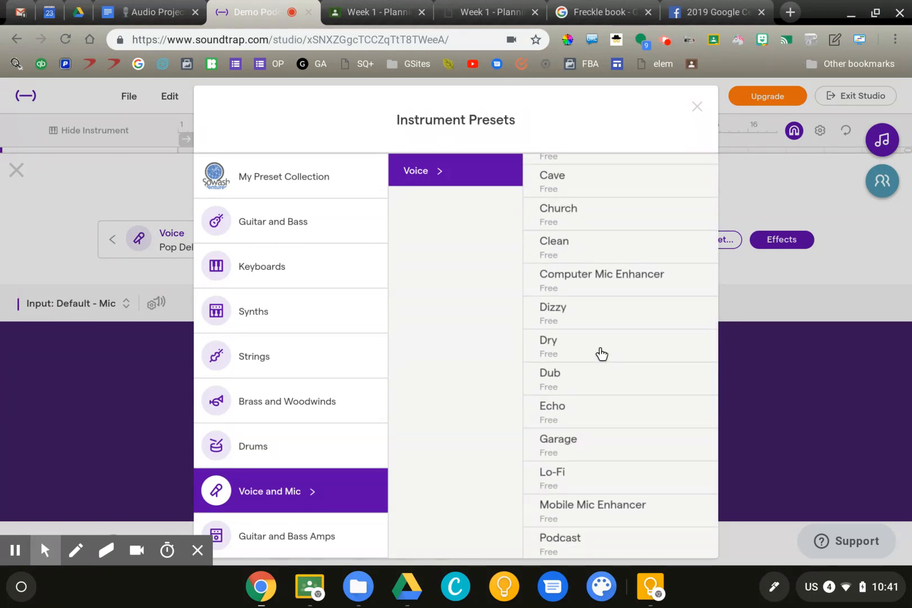
mouse_move(425, 471)
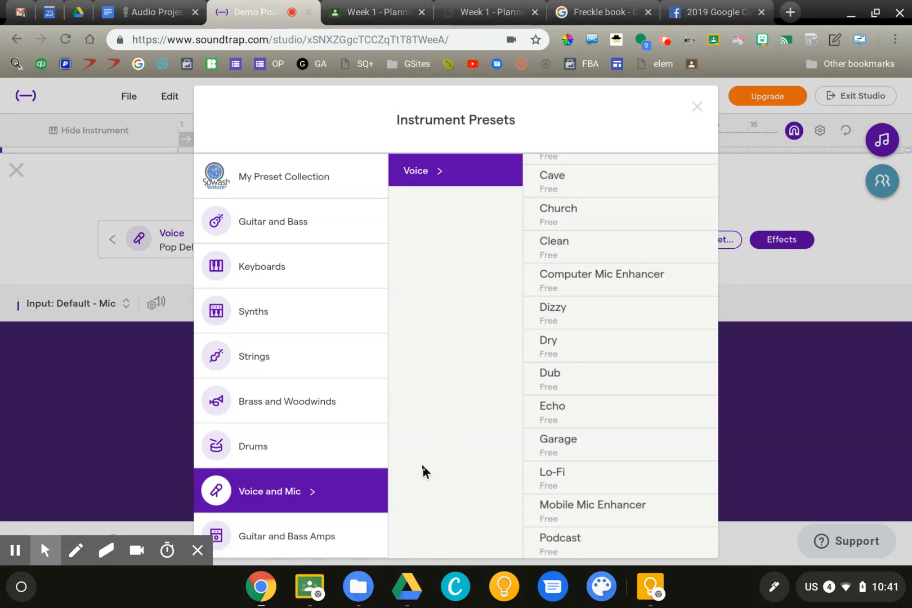
click(697, 107)
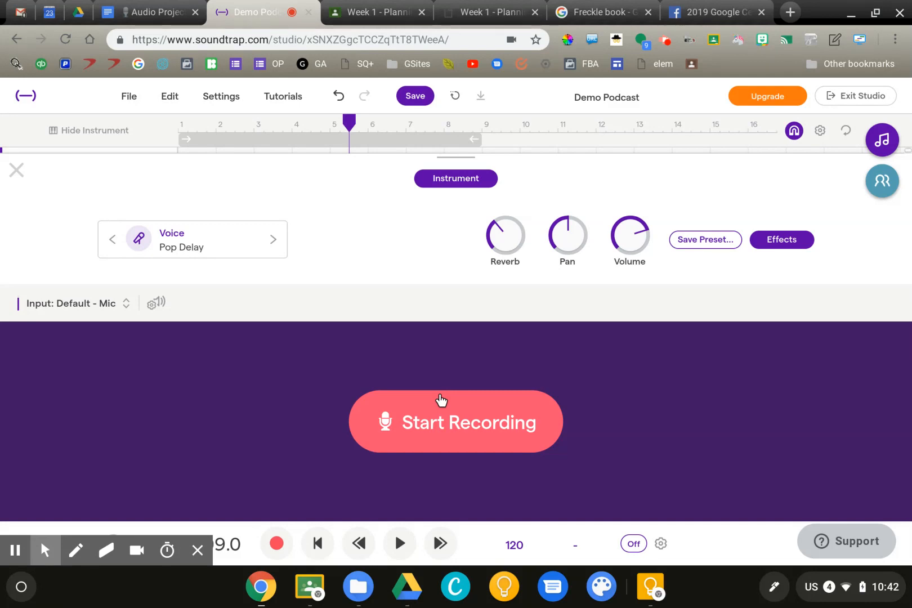
mouse_move(433, 387)
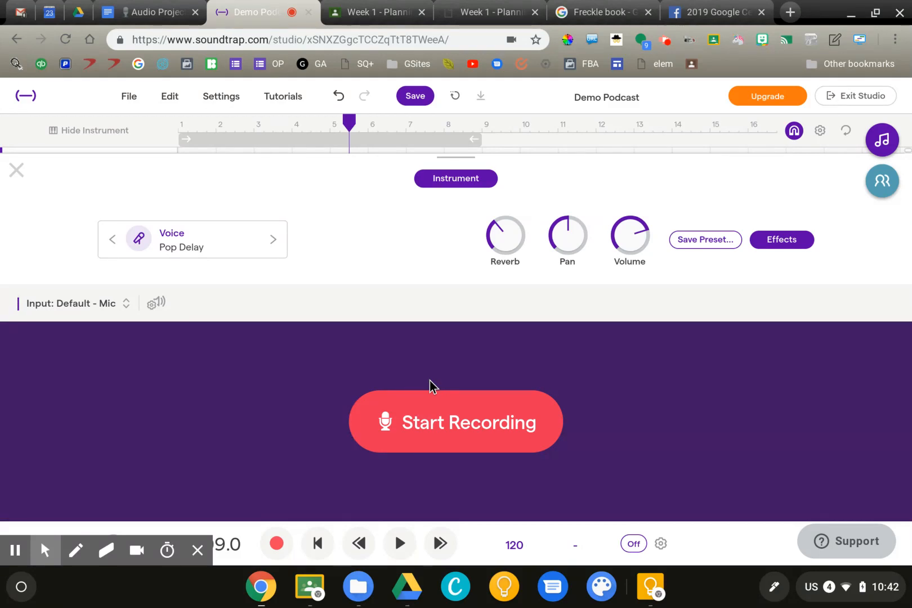
mouse_move(429, 343)
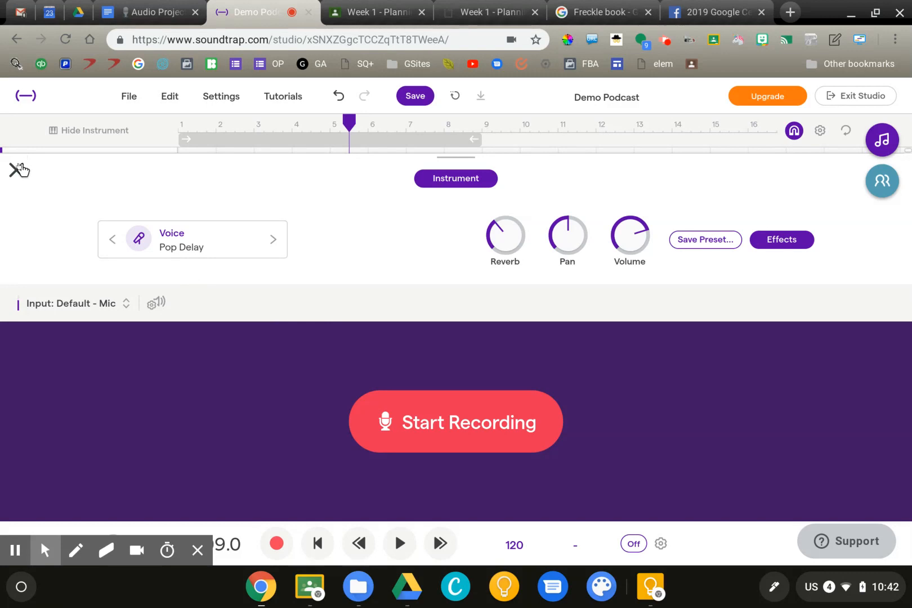
- Close the instrument panel to view Mic2 and move the playhead just before bar 5
click(88, 129)
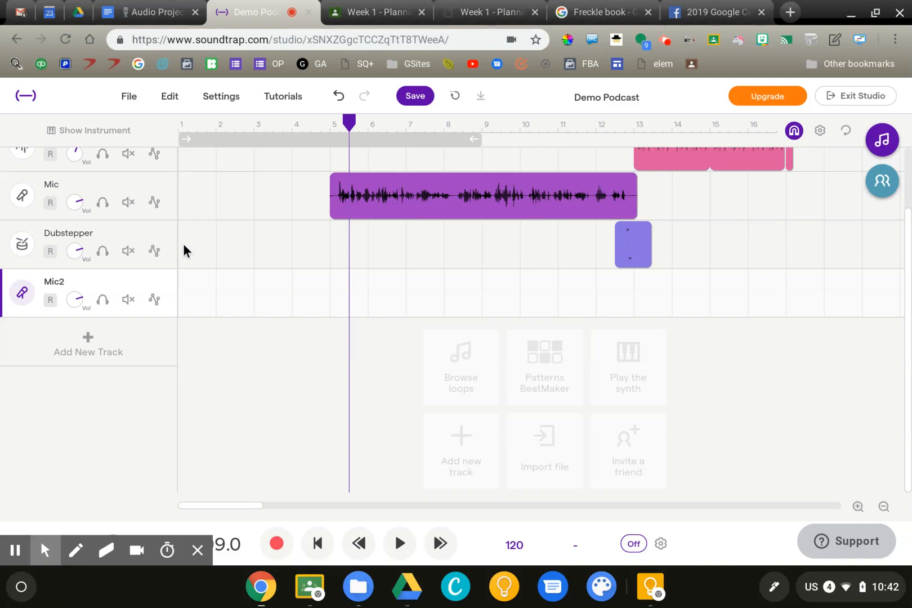
mouse_move(245, 265)
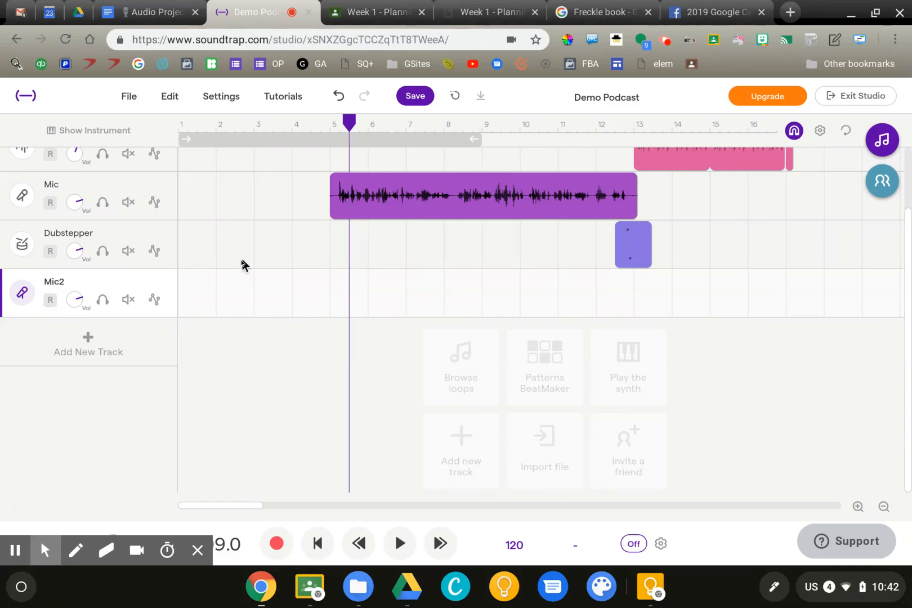
mouse_move(248, 289)
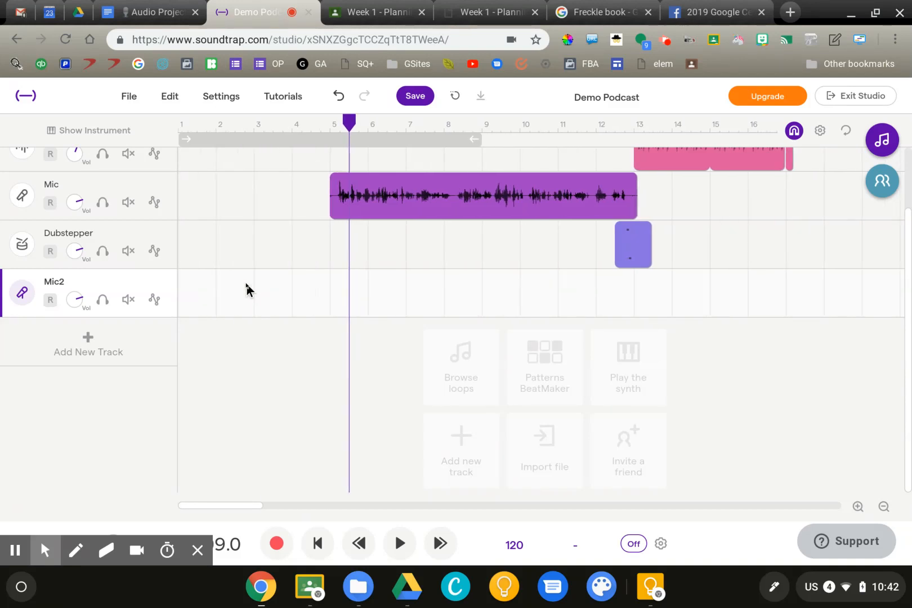
click(349, 122)
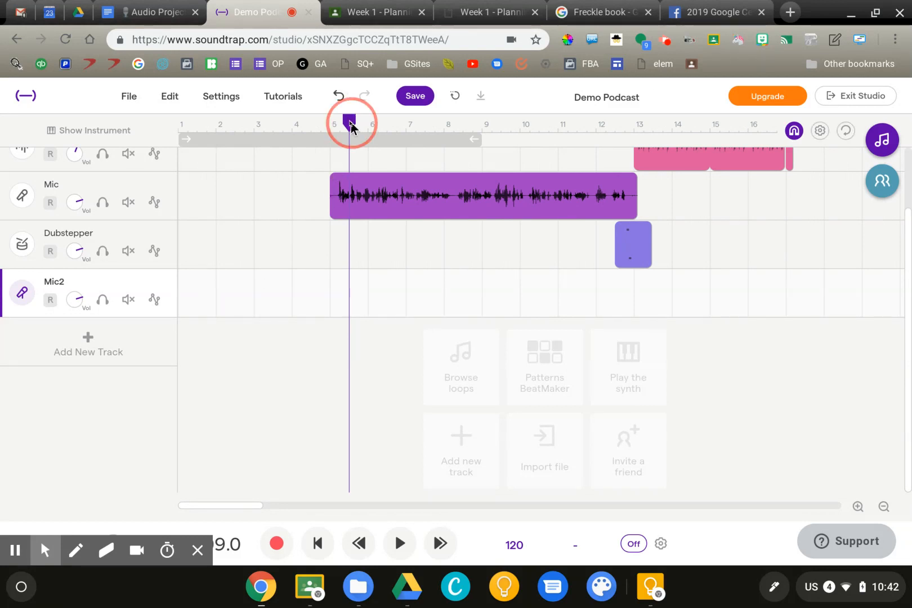
click(483, 196)
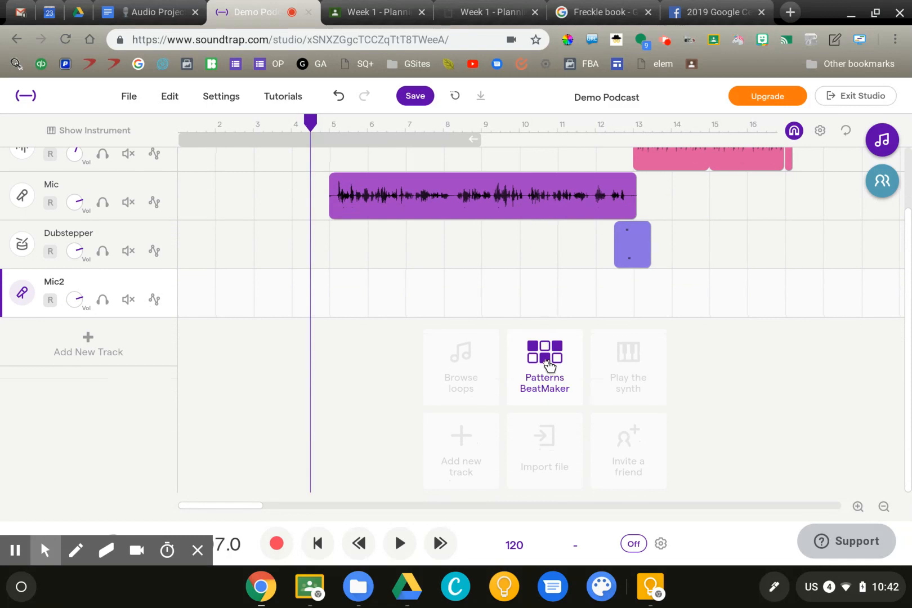
- Create a Patterns BeatMaker drum pattern with a kick on step 1, then close the editor
click(545, 359)
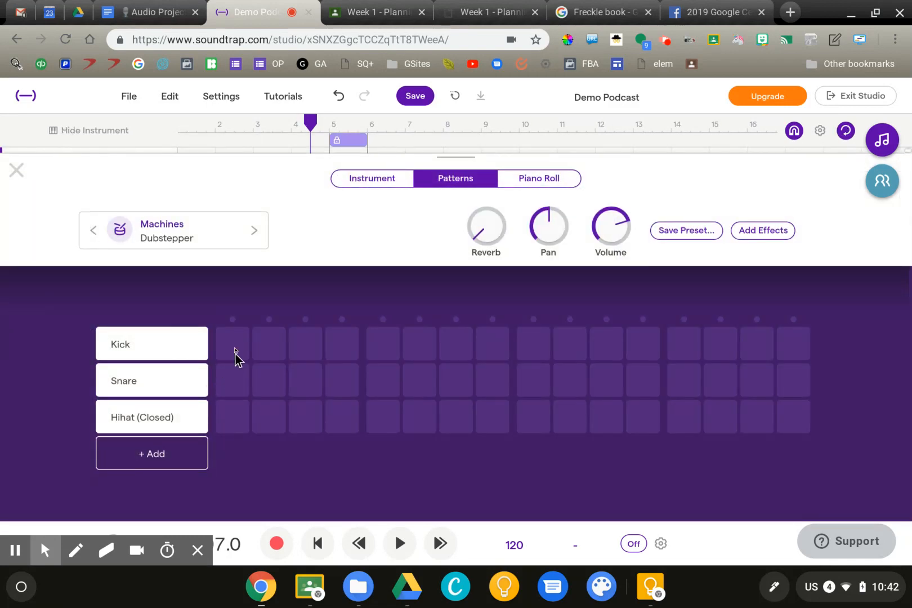
click(399, 543)
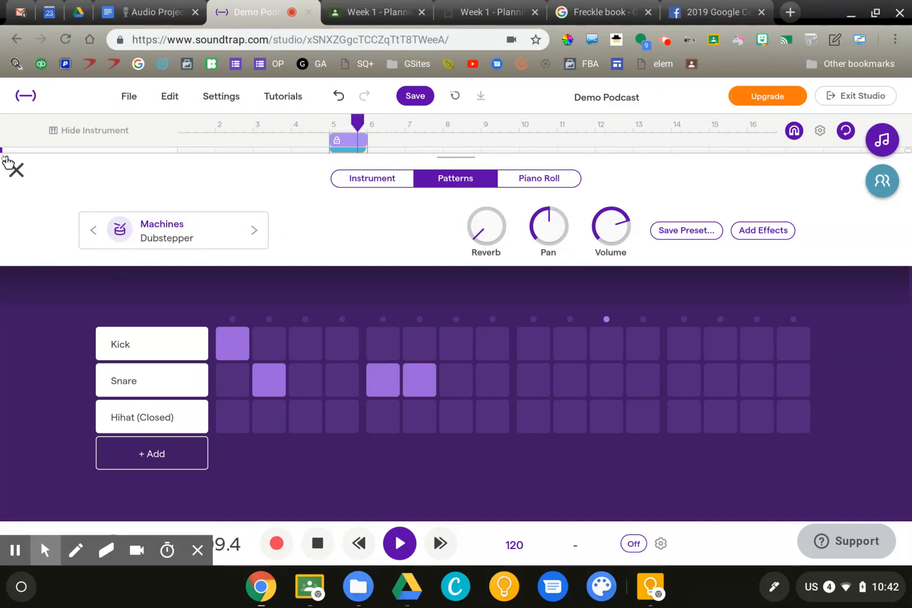
click(13, 169)
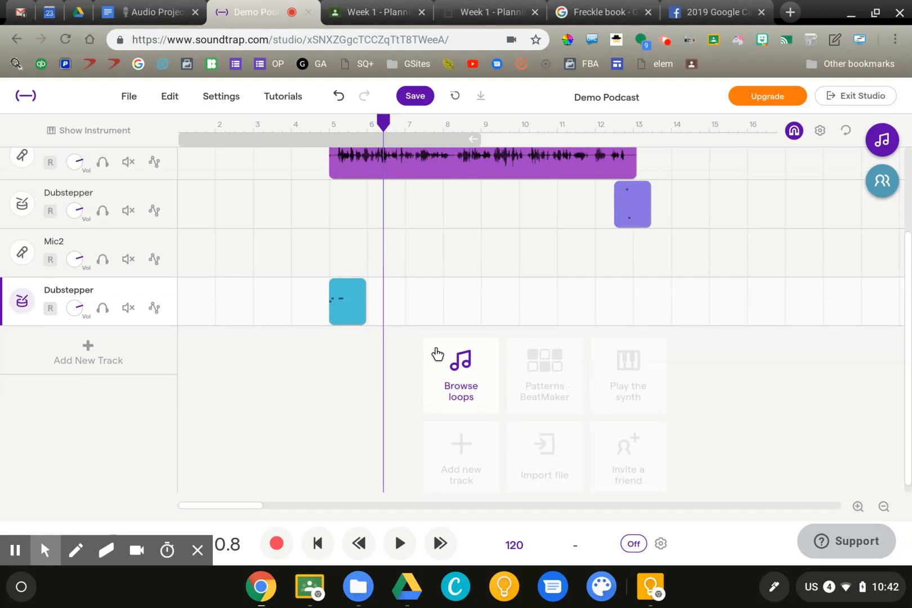
click(347, 301)
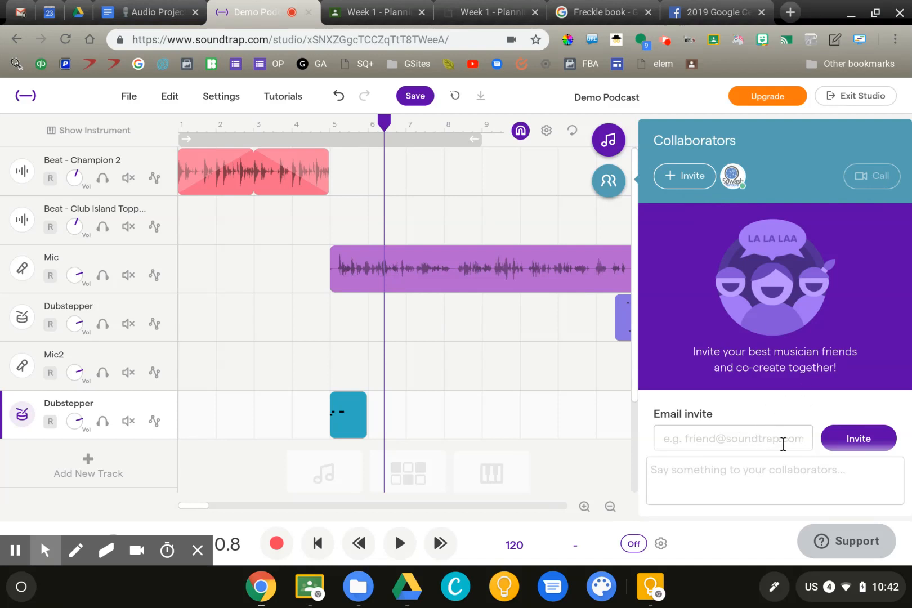
mouse_move(877, 176)
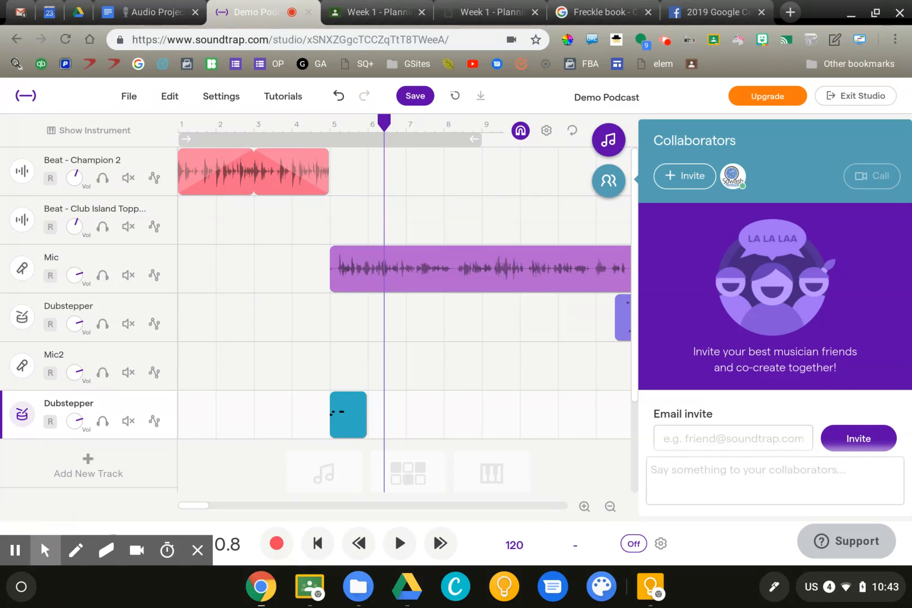
mouse_move(597, 167)
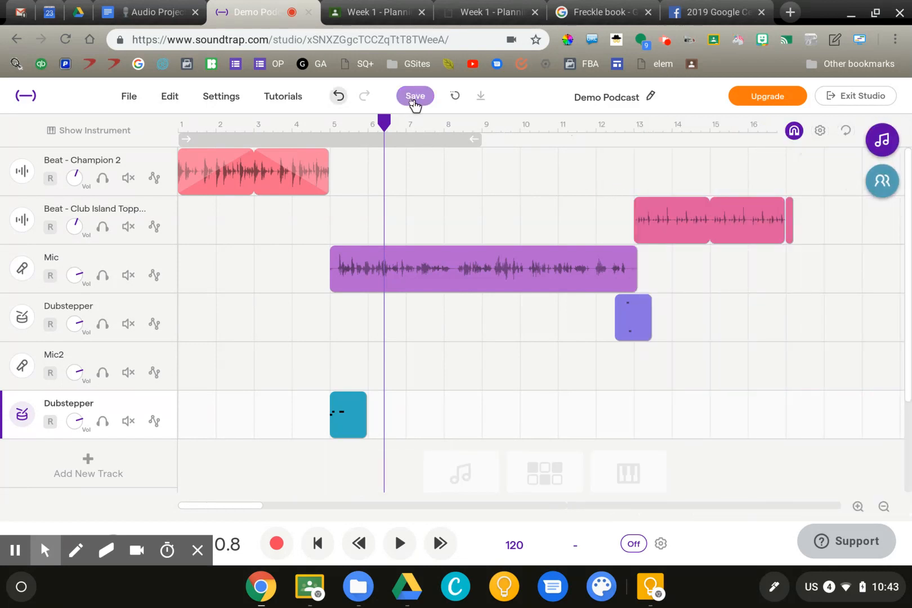
- Save Demo Podcast, export the project to mp3, and dismiss the still-mixing notice
click(414, 97)
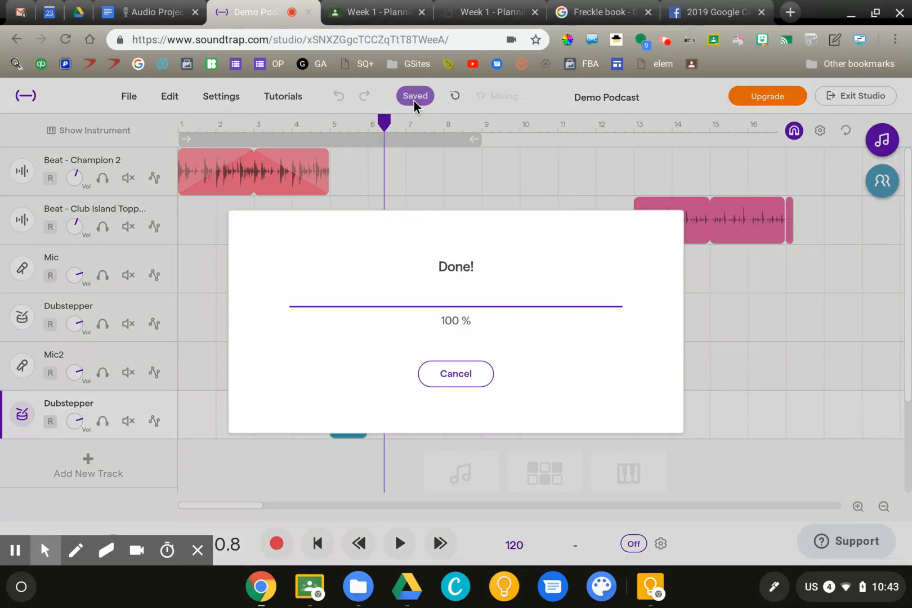
click(455, 374)
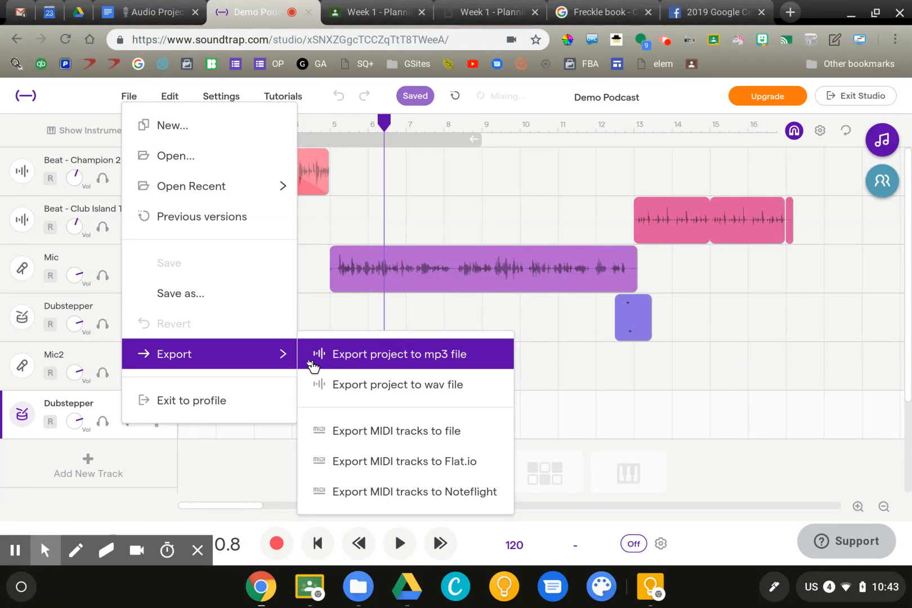
click(399, 354)
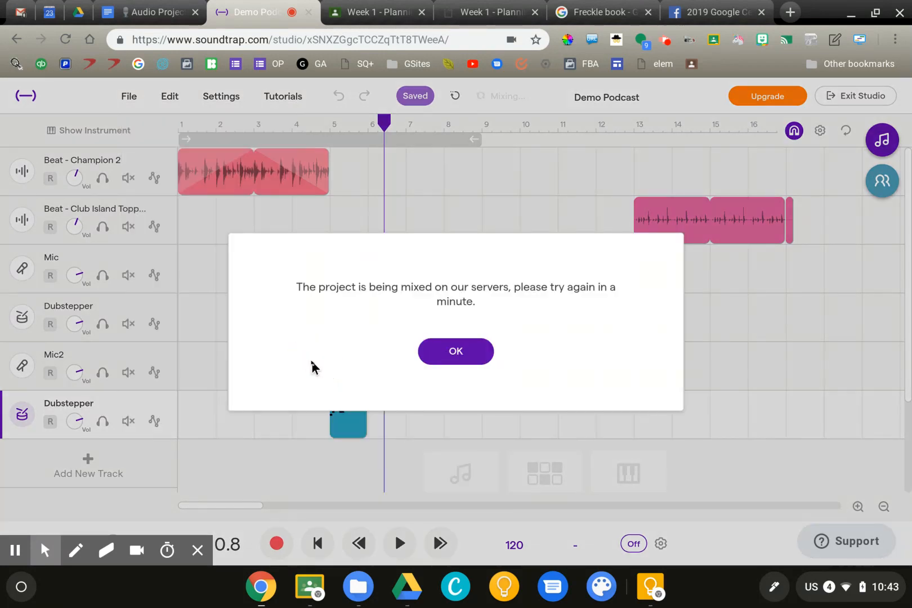
click(456, 351)
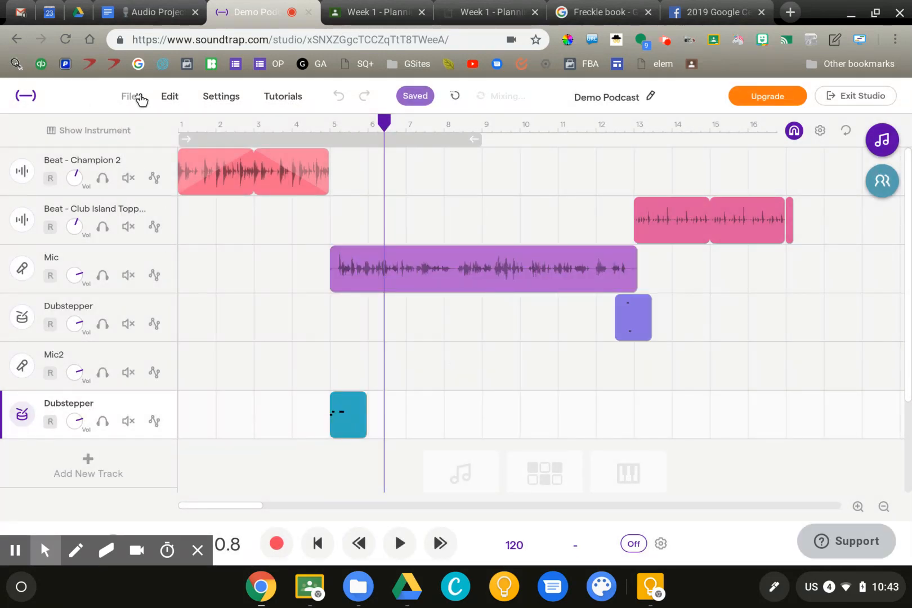